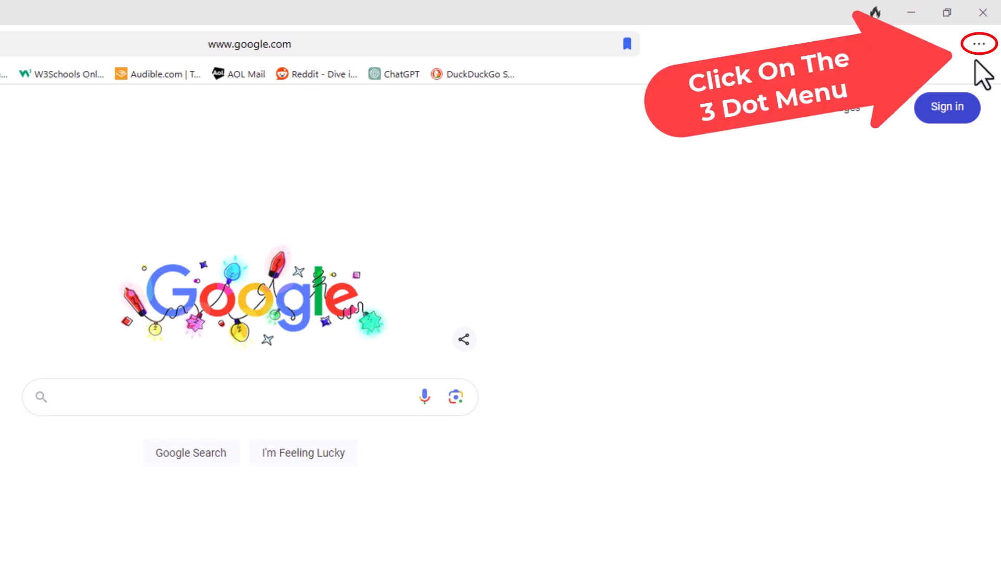
Open the DuckDuckGo three-dot main menu over the Google page.
click(980, 44)
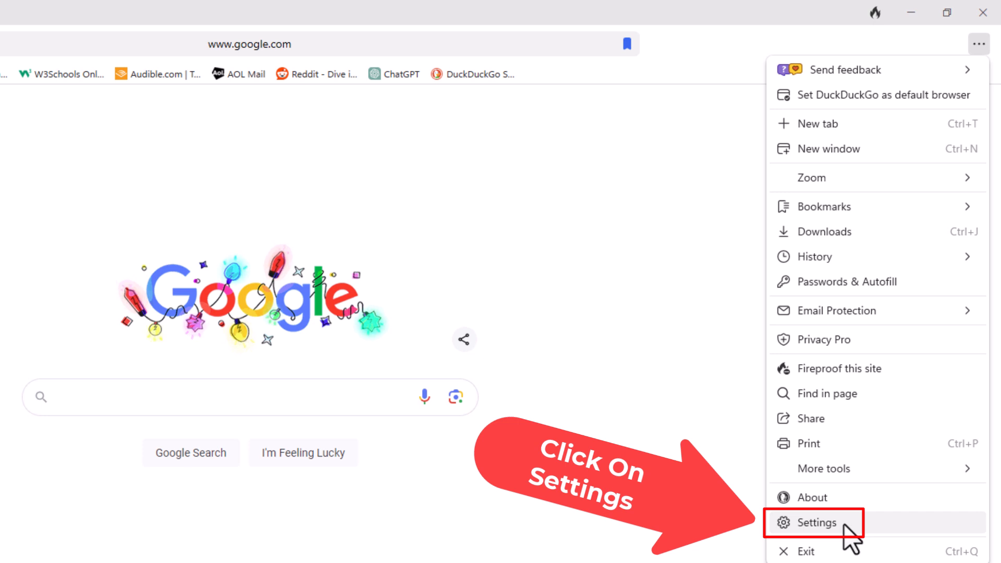
Choose Settings to open the settings tab on the Privacy section.
click(819, 523)
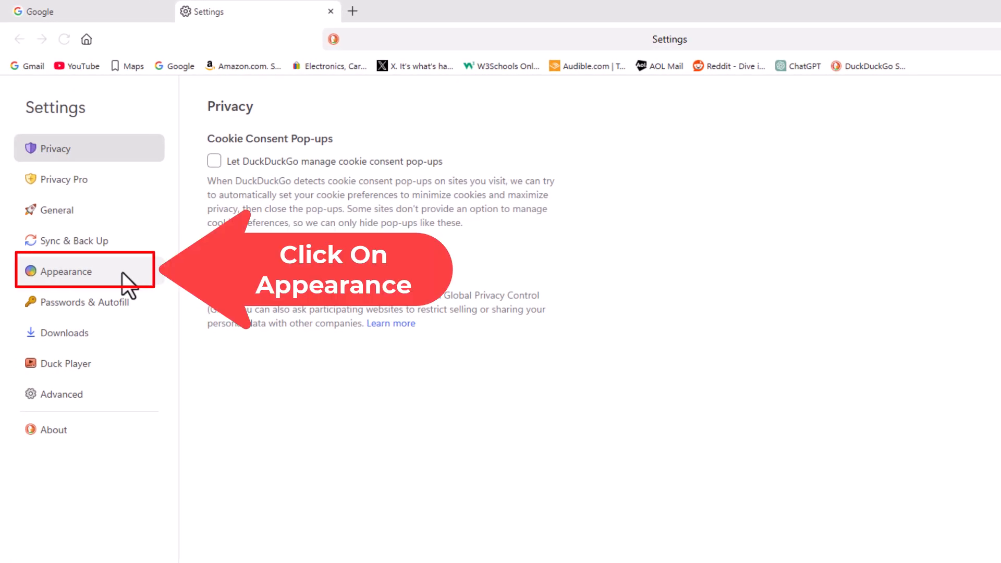
In Appearance, turn 'Show bookmarks bar' off and then back on.
click(65, 272)
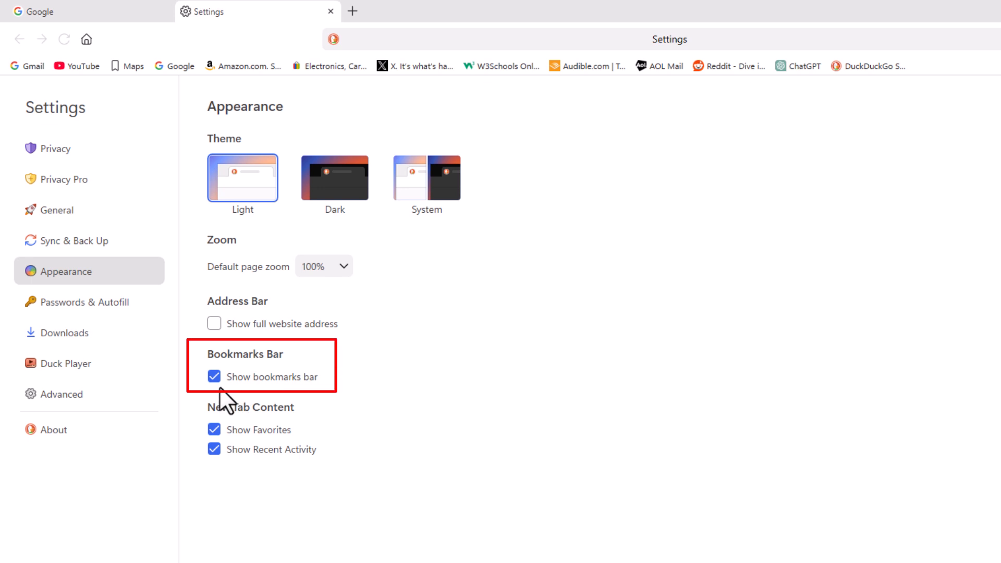
click(214, 376)
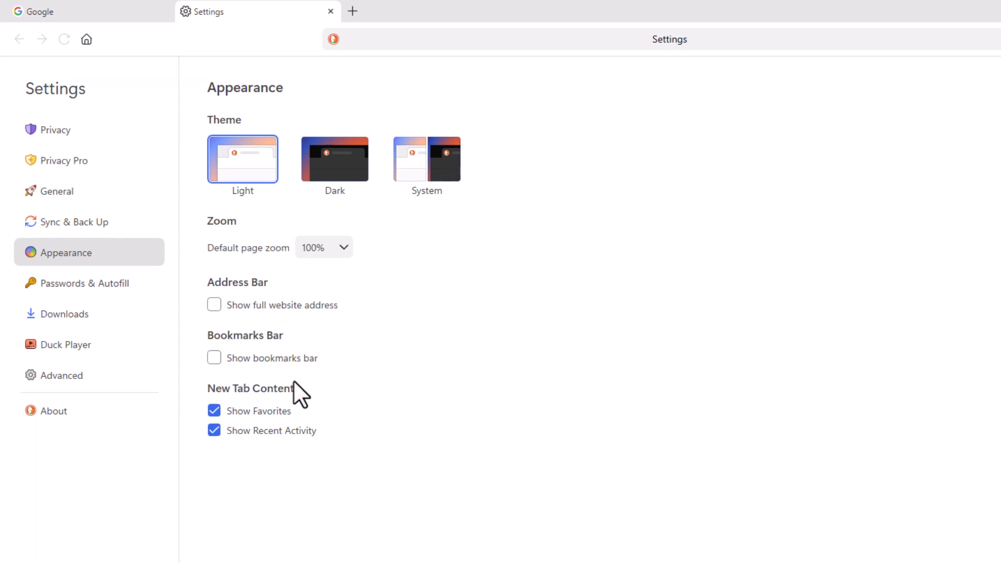
mouse_move(252, 388)
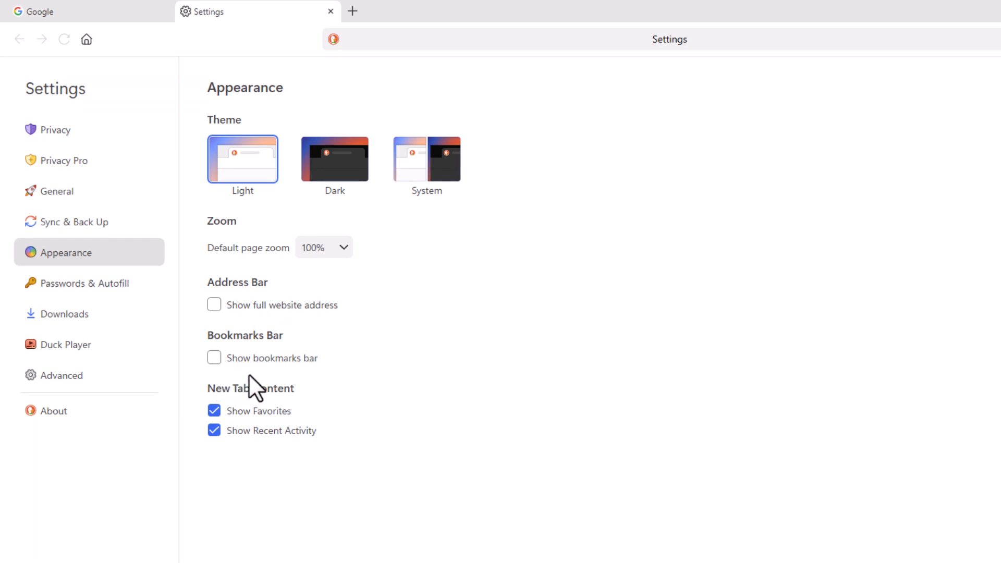
click(214, 358)
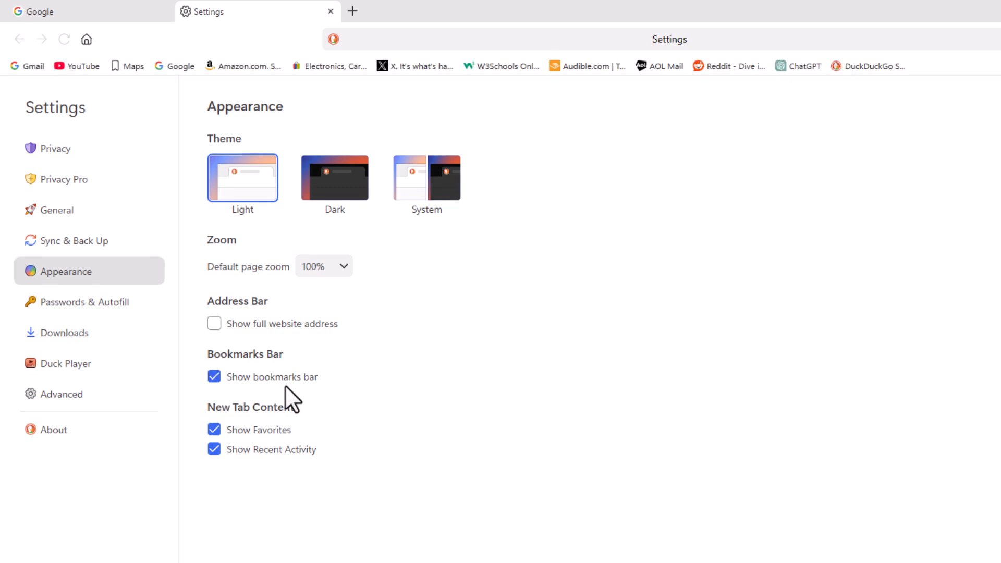
mouse_move(339, 395)
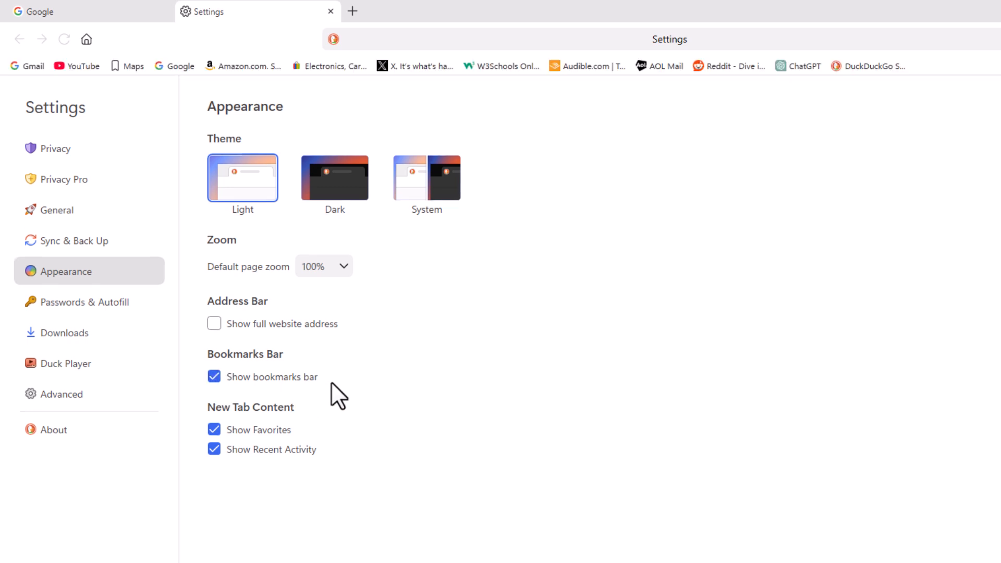